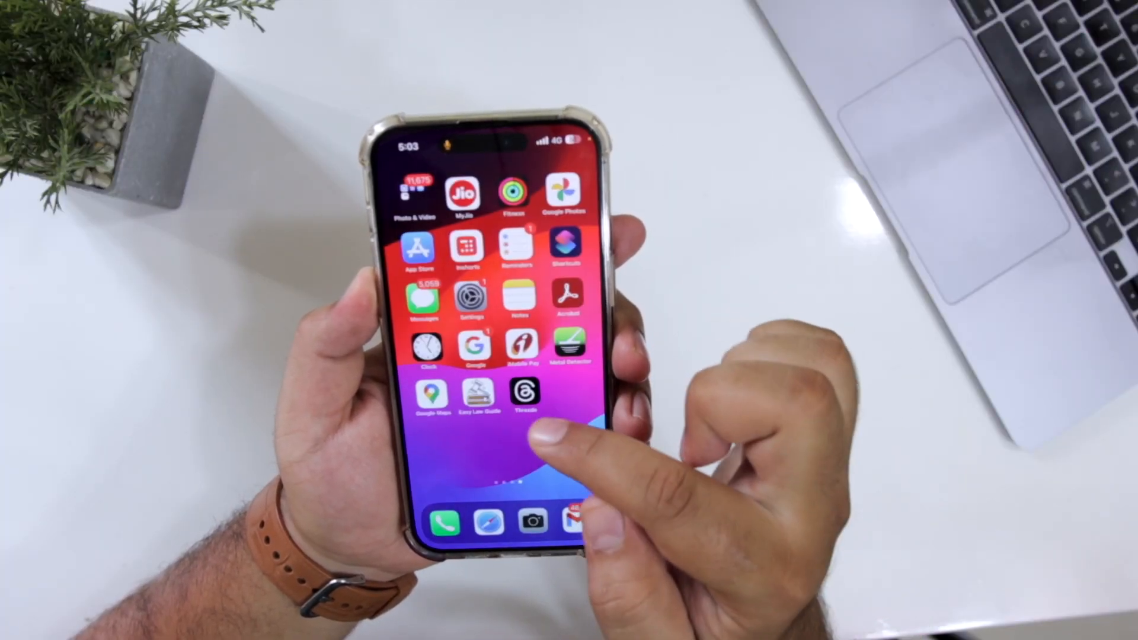
# - Launch the Threads app from the home screen to show its home feed of posts
pyautogui.click(524, 395)
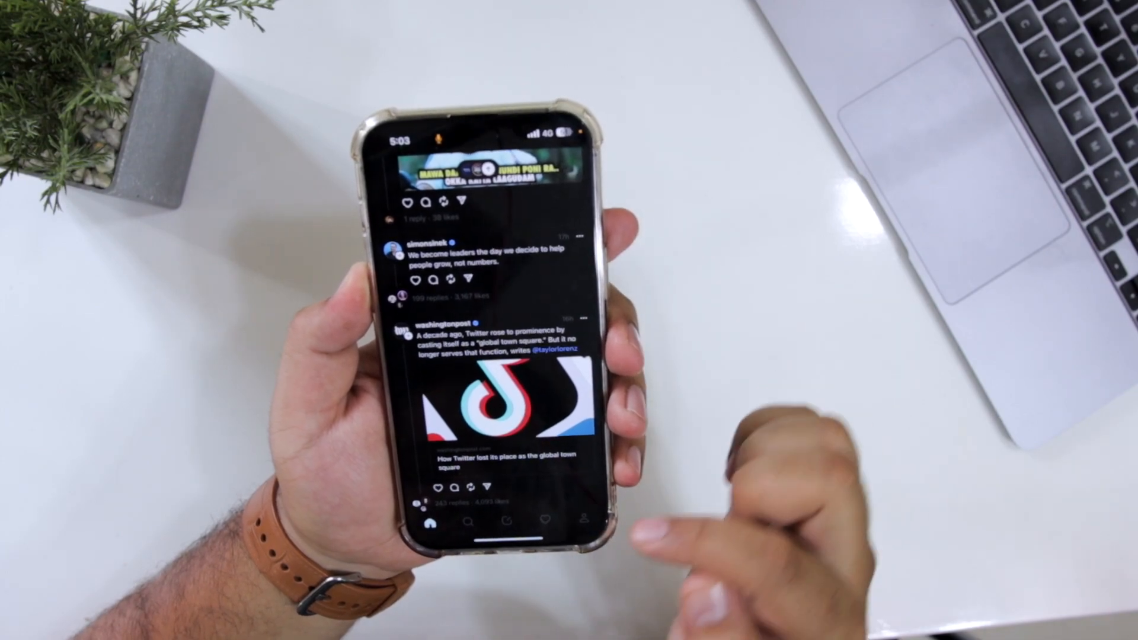